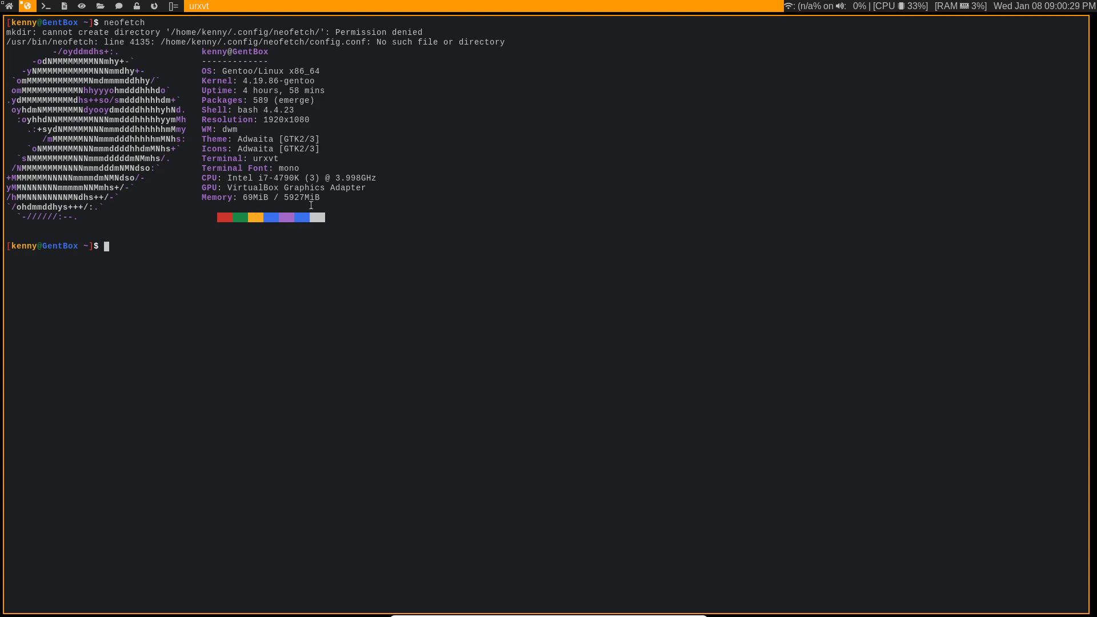
mouse_move(661, 181)
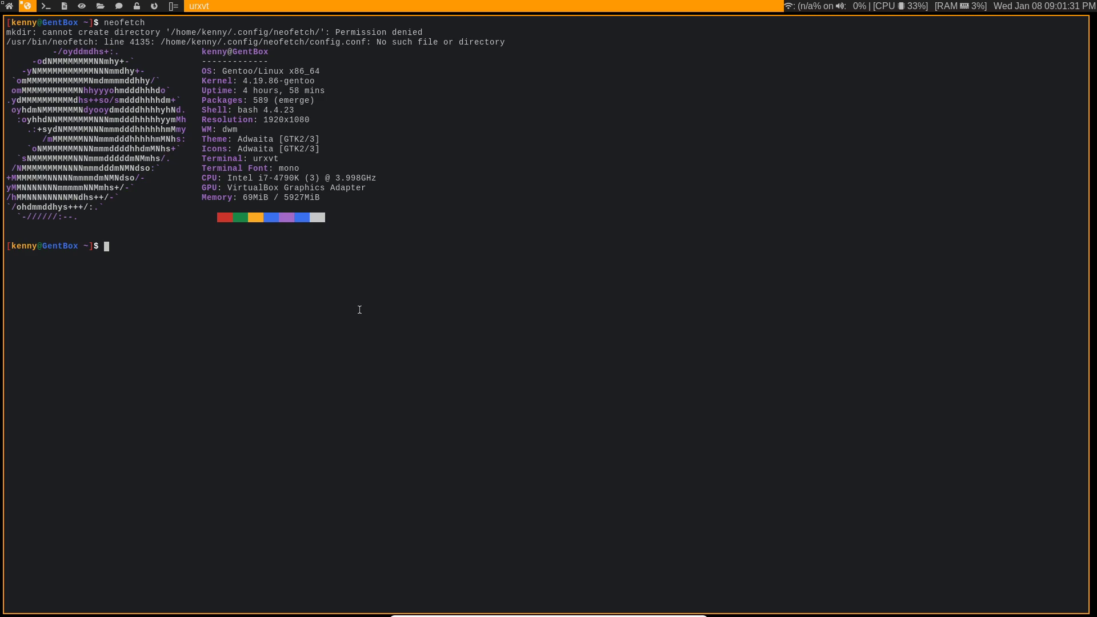
- Become root with su, change to / and clear the screen
text(su)
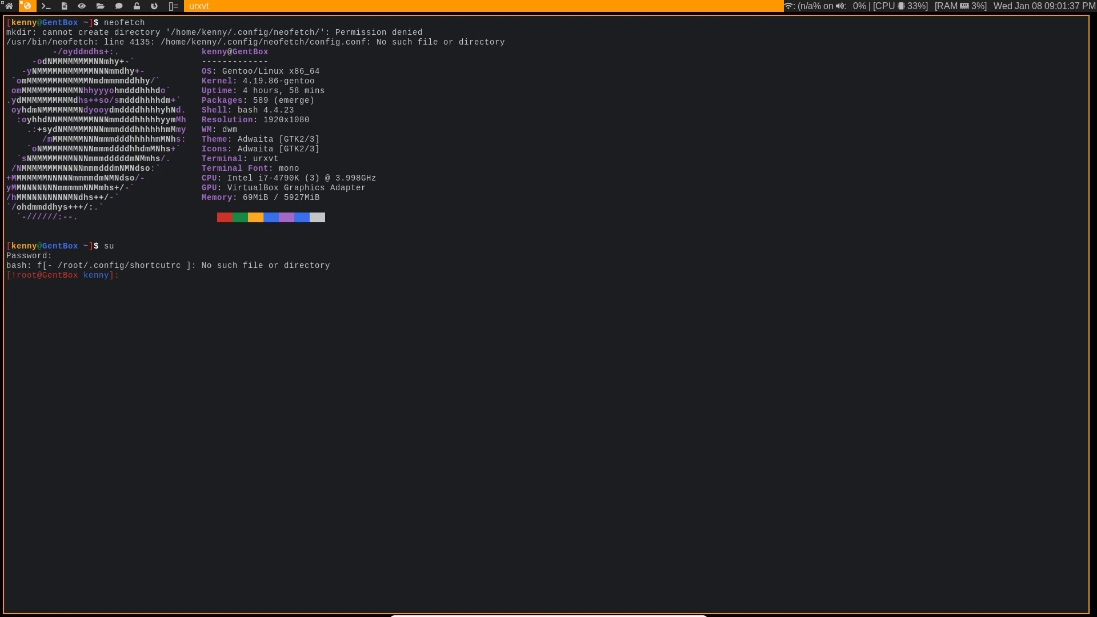
text(cd)
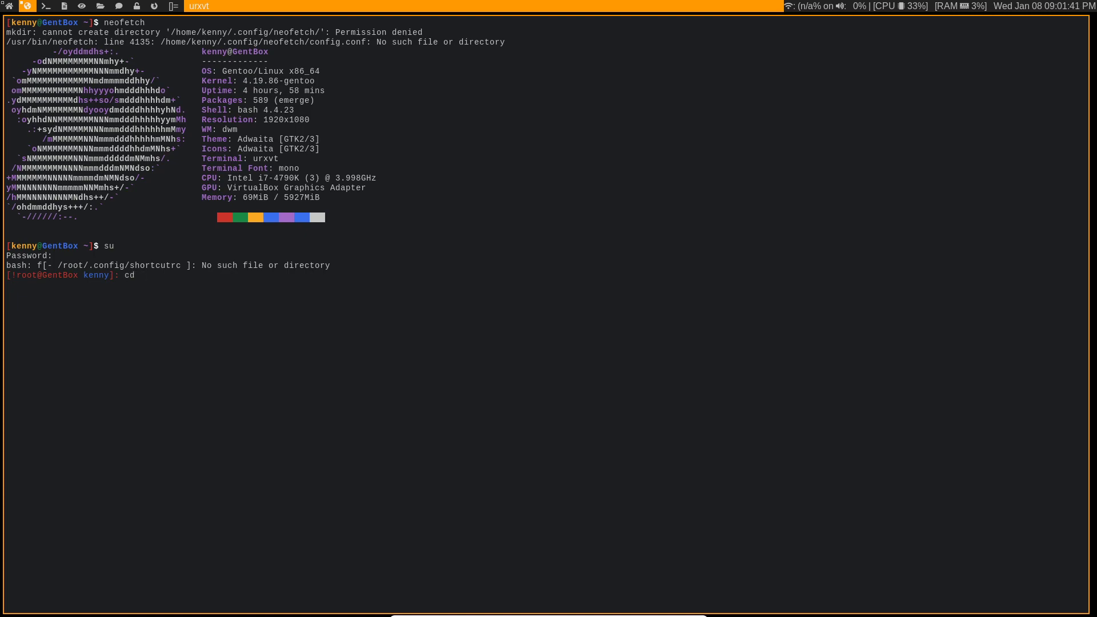
text(clear)
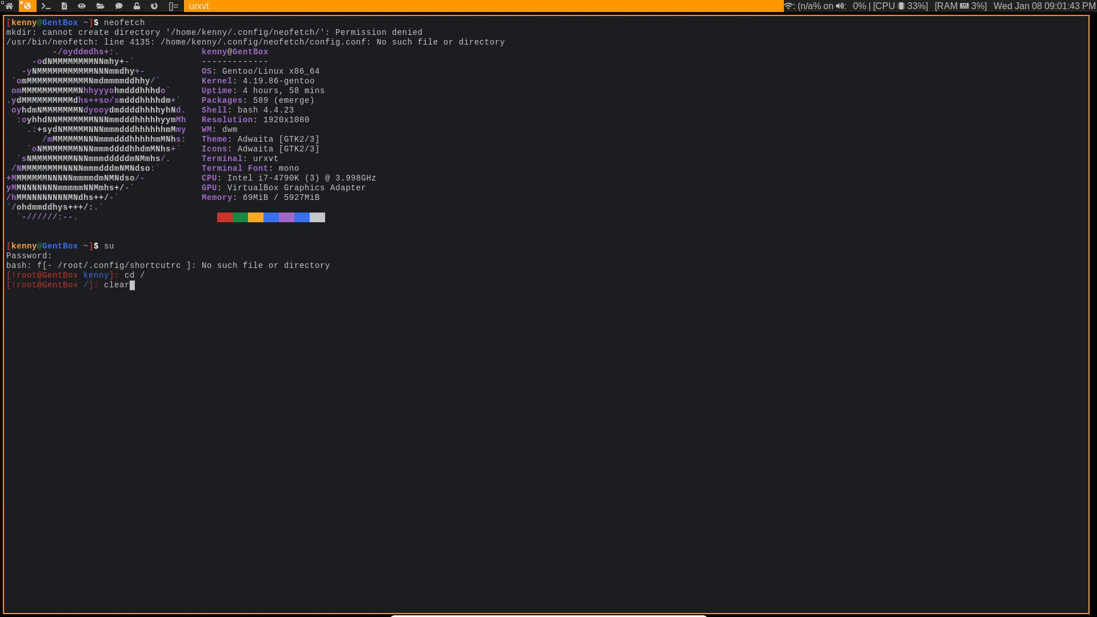
key(Return)
text(ls)
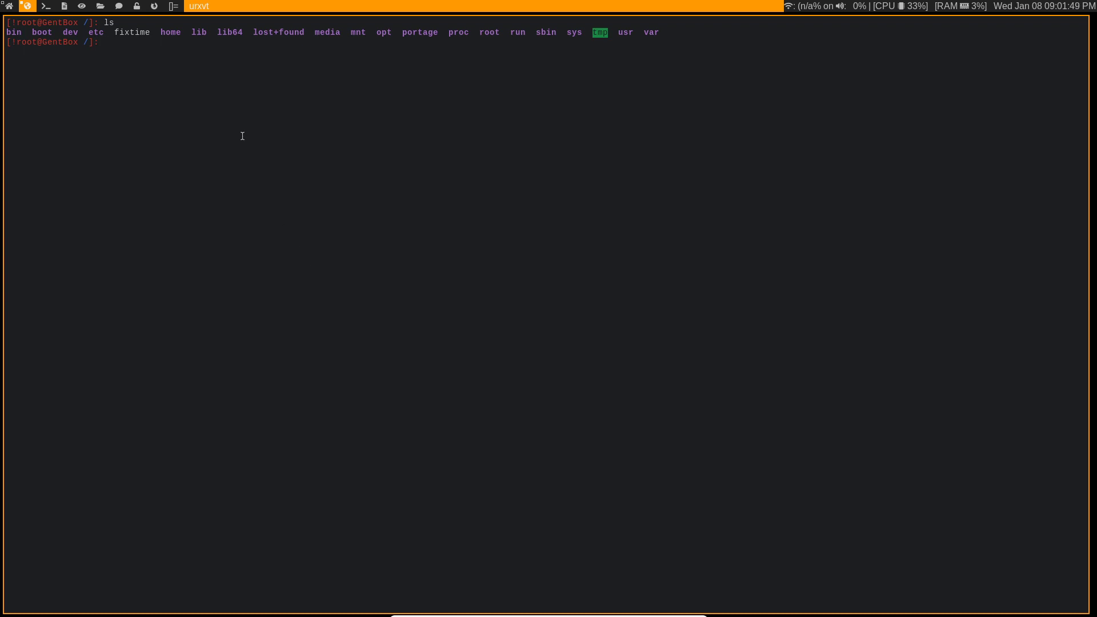
mouse_move(212, 127)
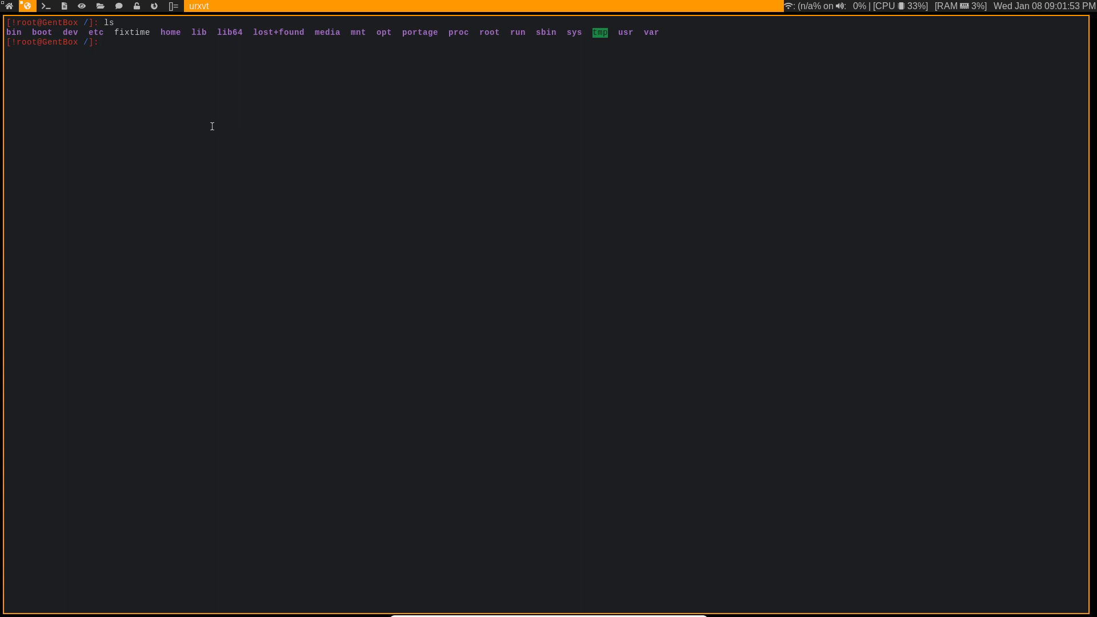
mouse_move(132, 34)
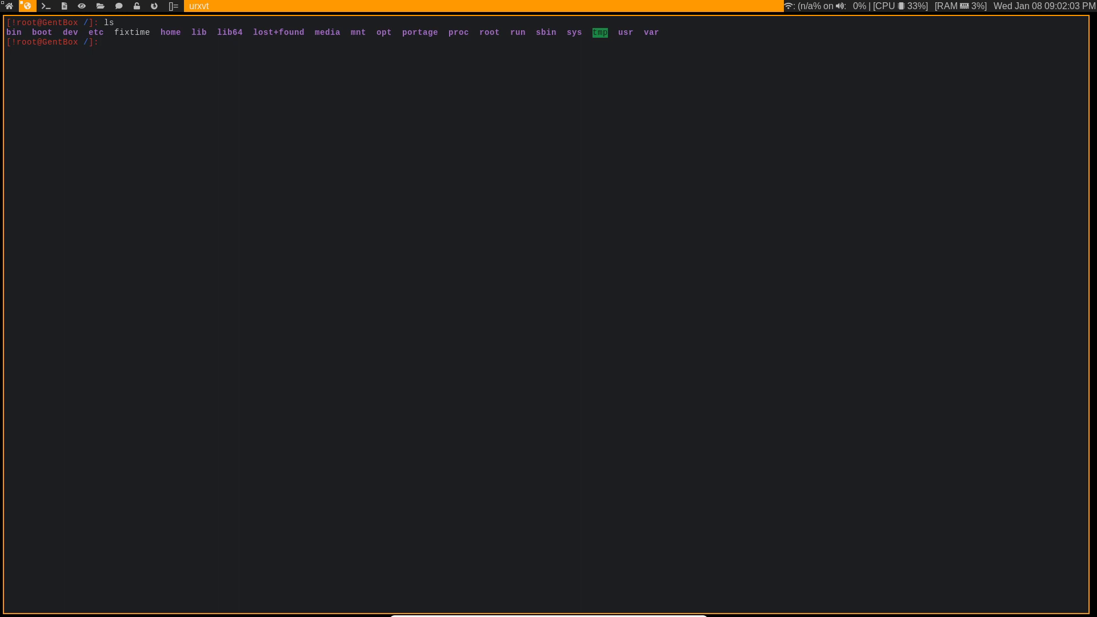
mouse_move(180, 91)
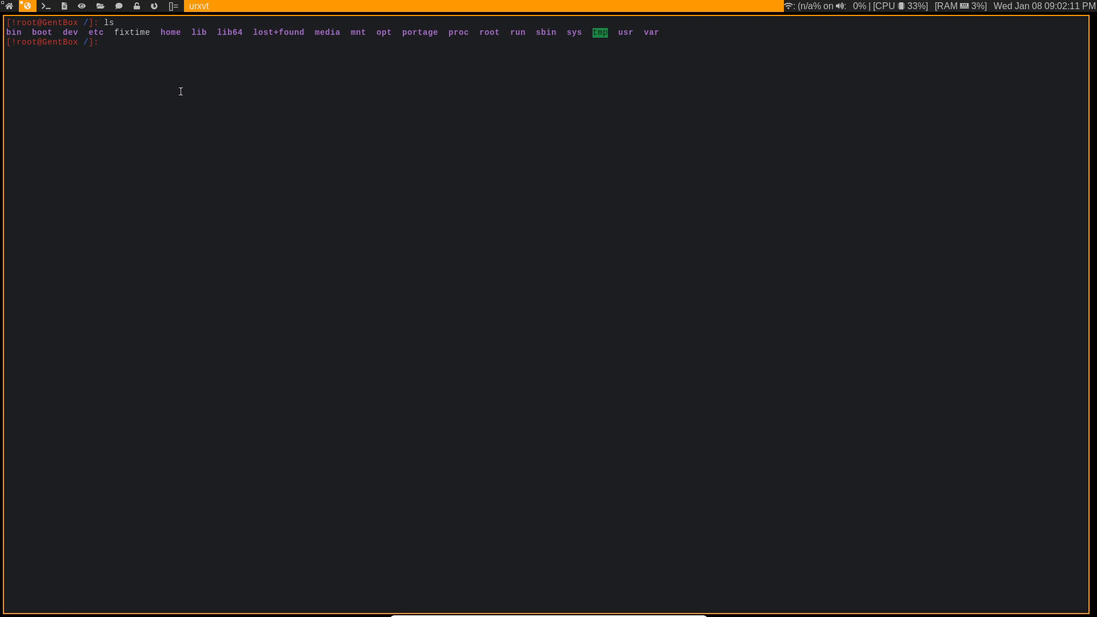
- Type 'find . -cnewer /fixtime -exec touch {} \;' at the root prompt, unexecuted
text(find)
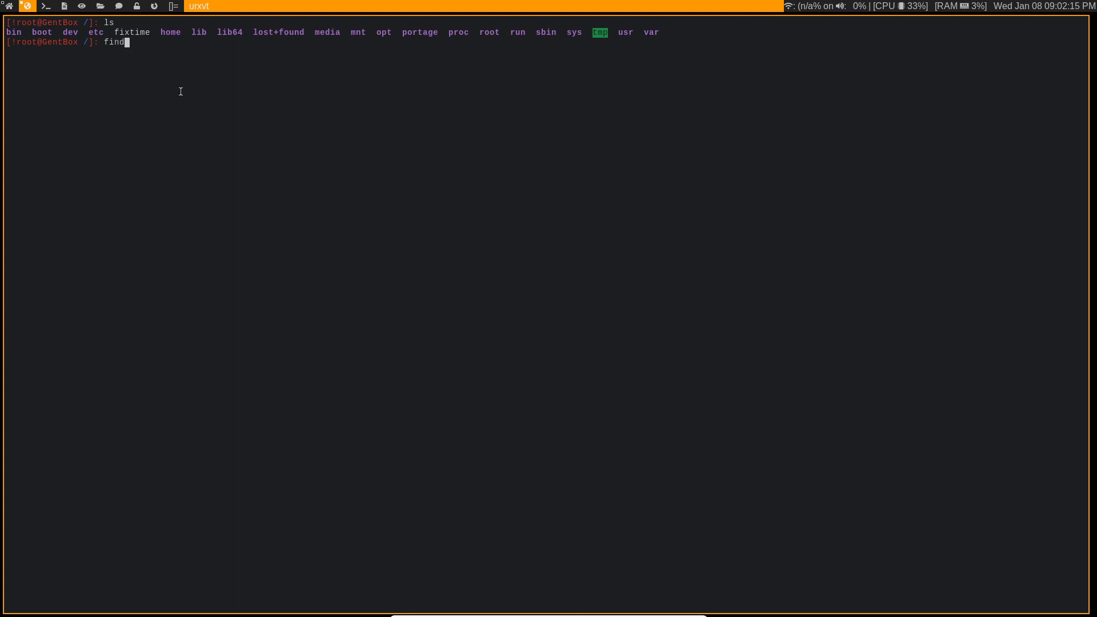
text(.)
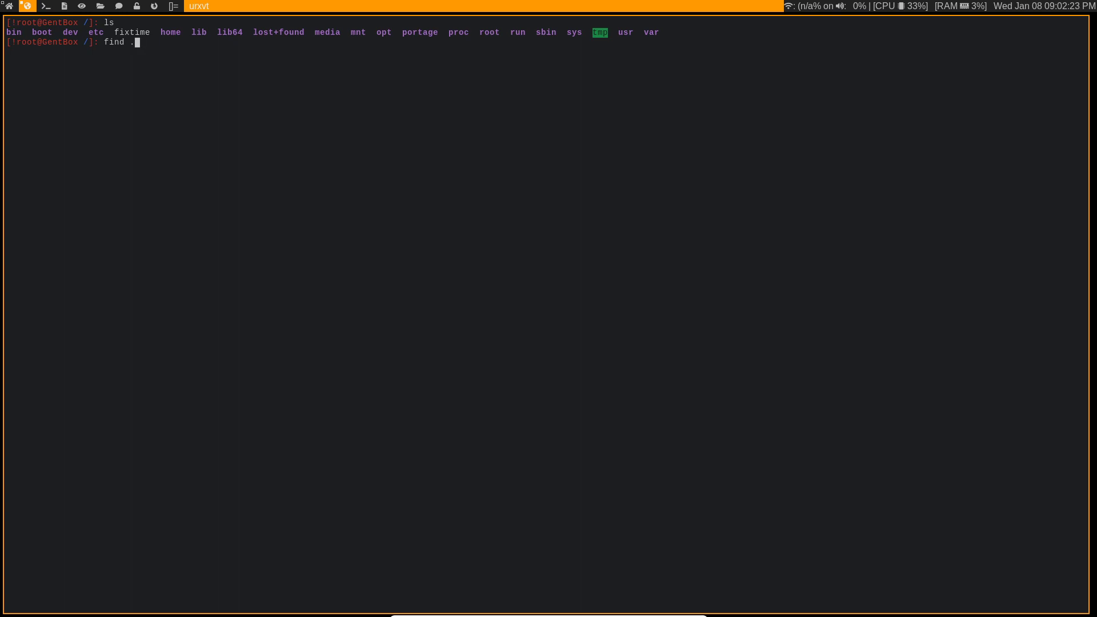
text(-)
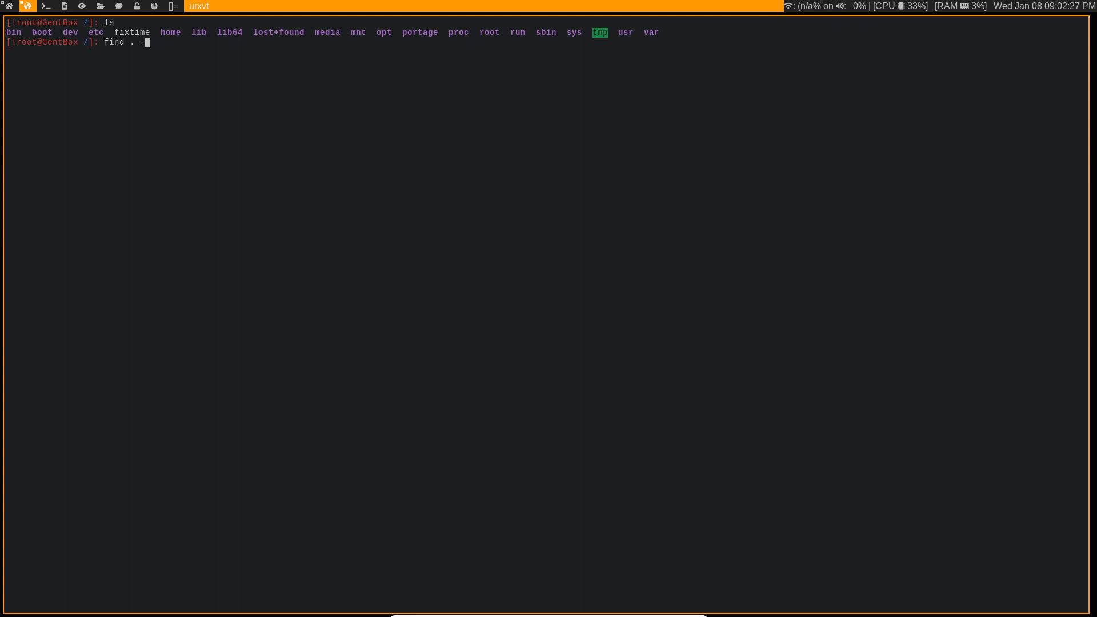
text(cnewer)
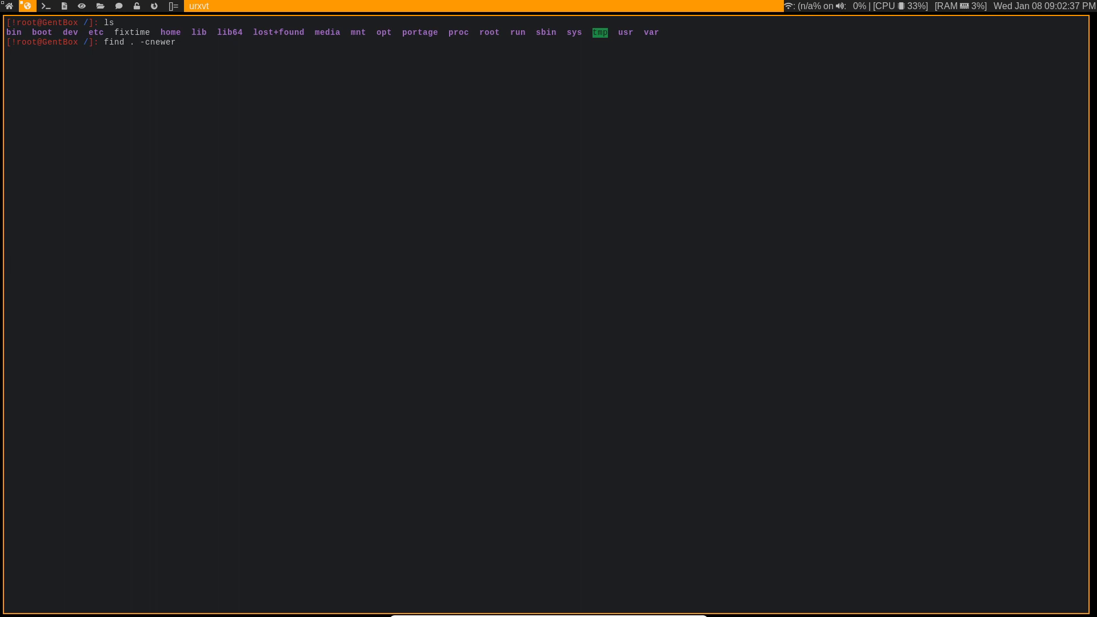
text(/fix)
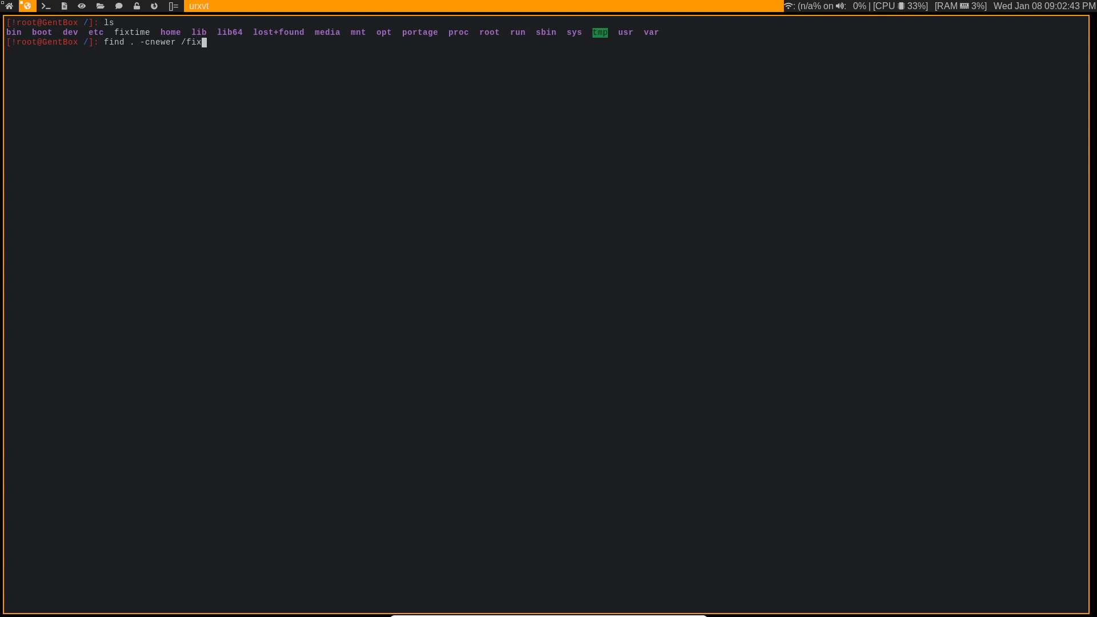
text(time)
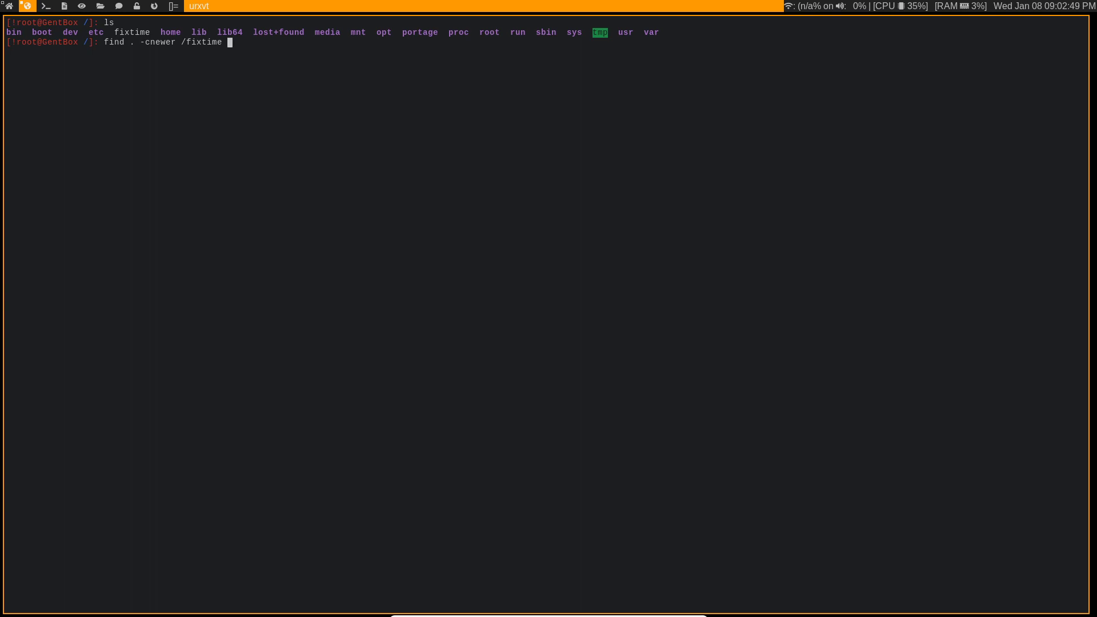
text(-exec)
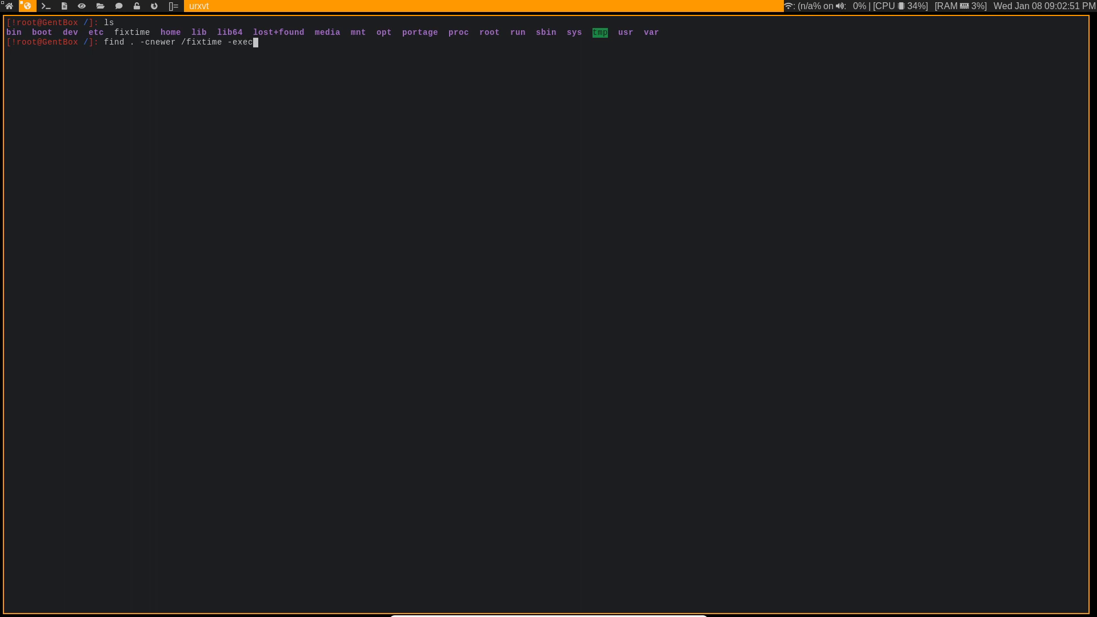
text(touc)
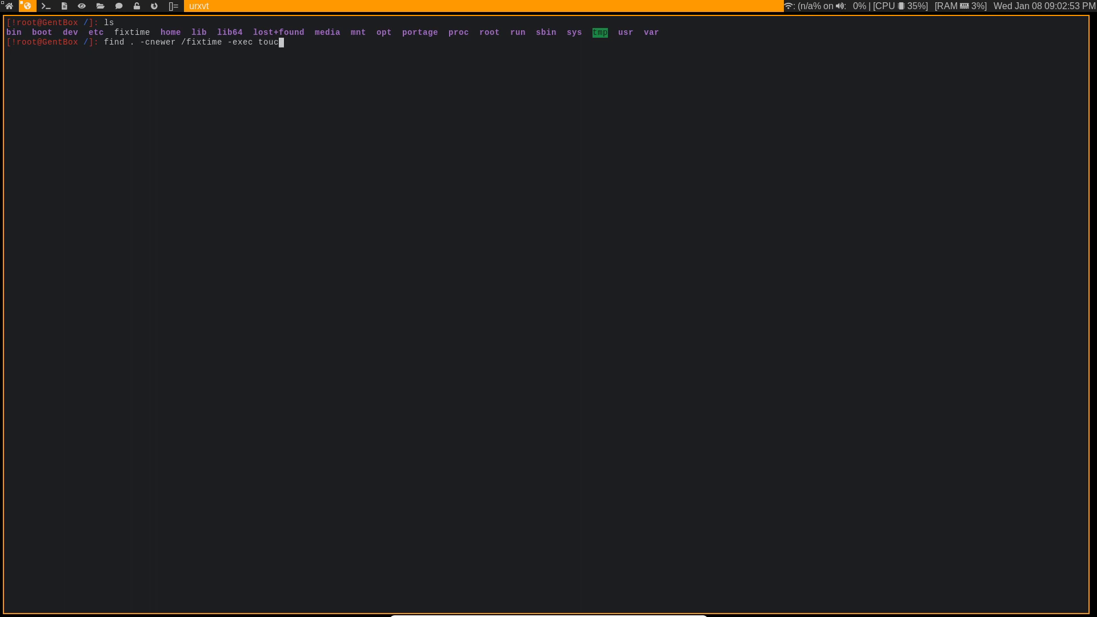
text(h)
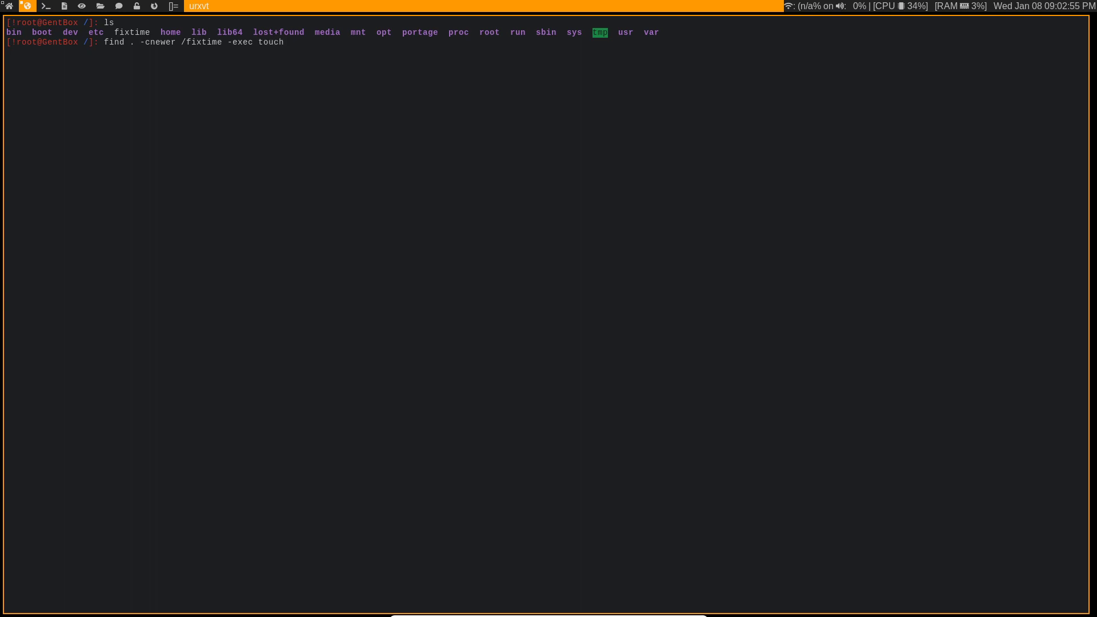
text({} \)
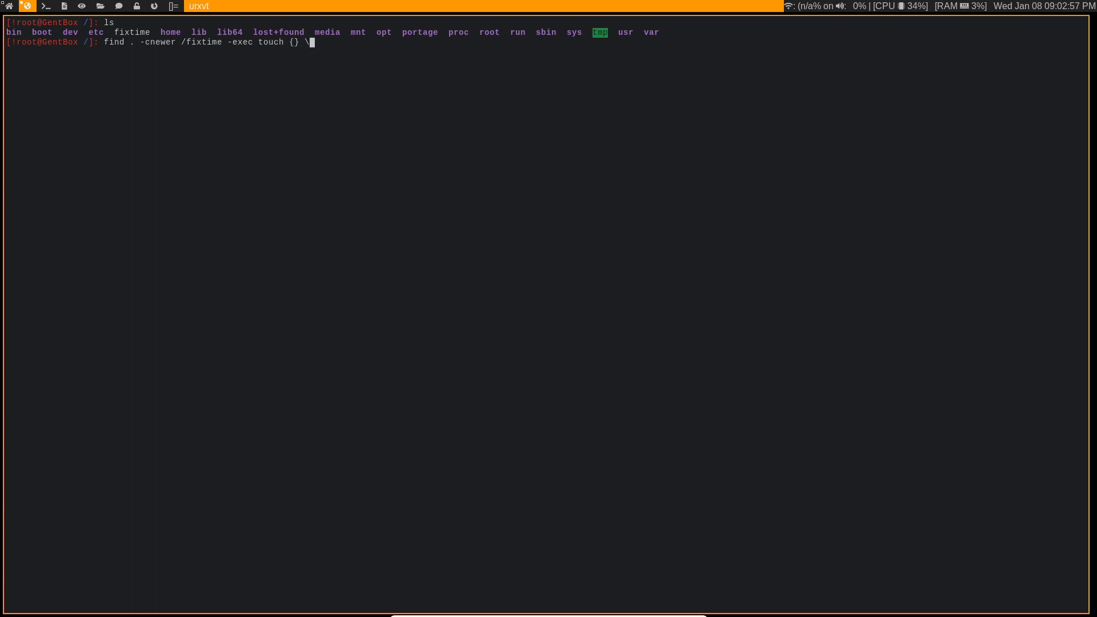
text(;)
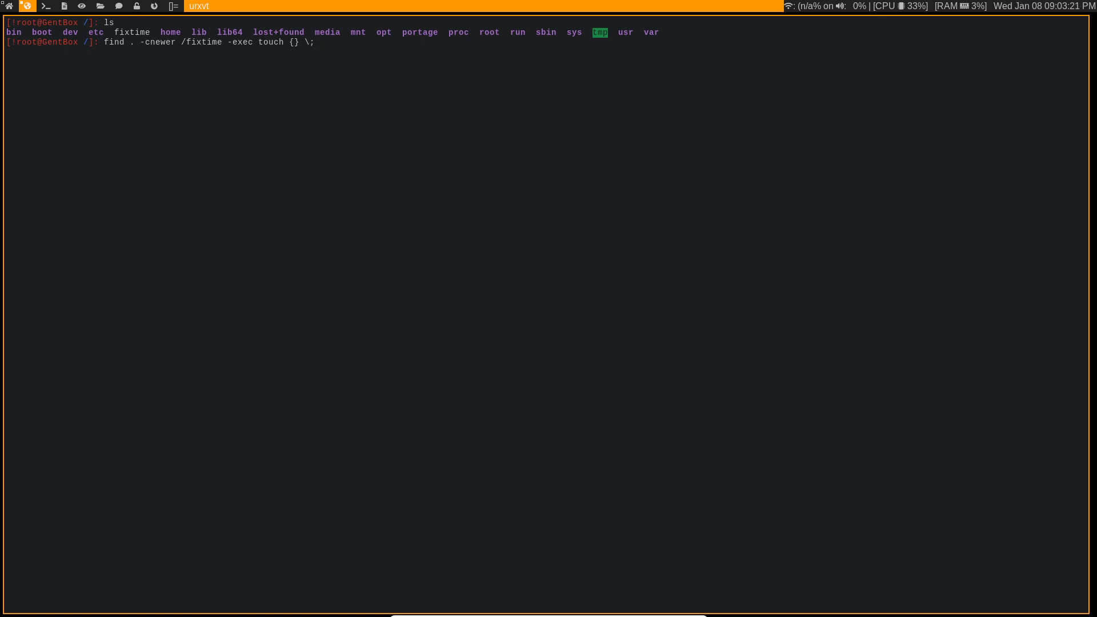
mouse_move(256, 21)
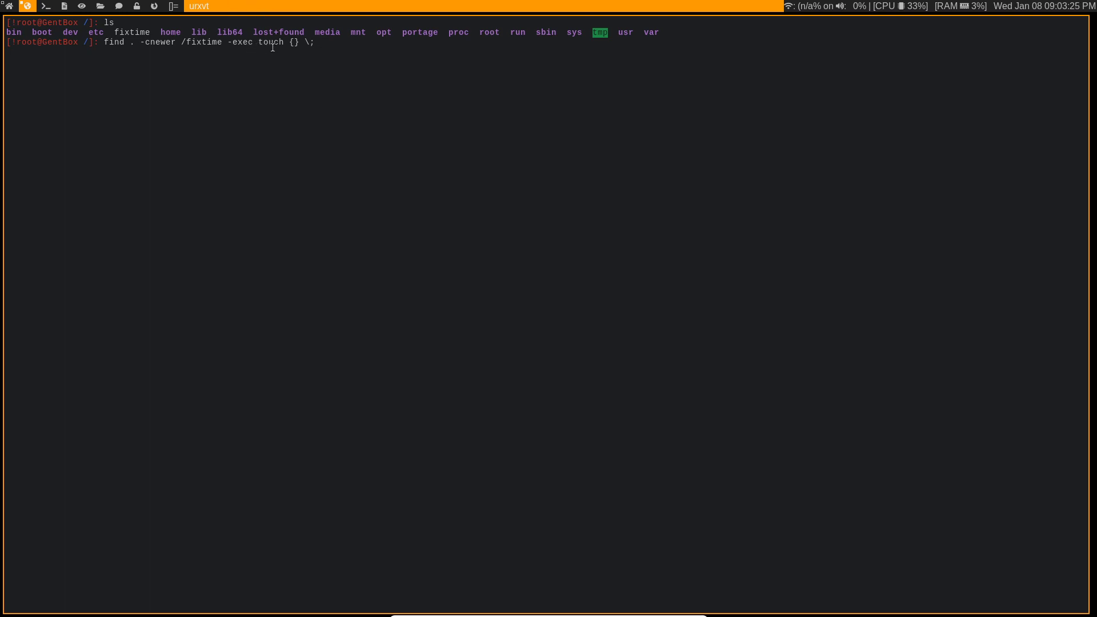
mouse_move(254, 42)
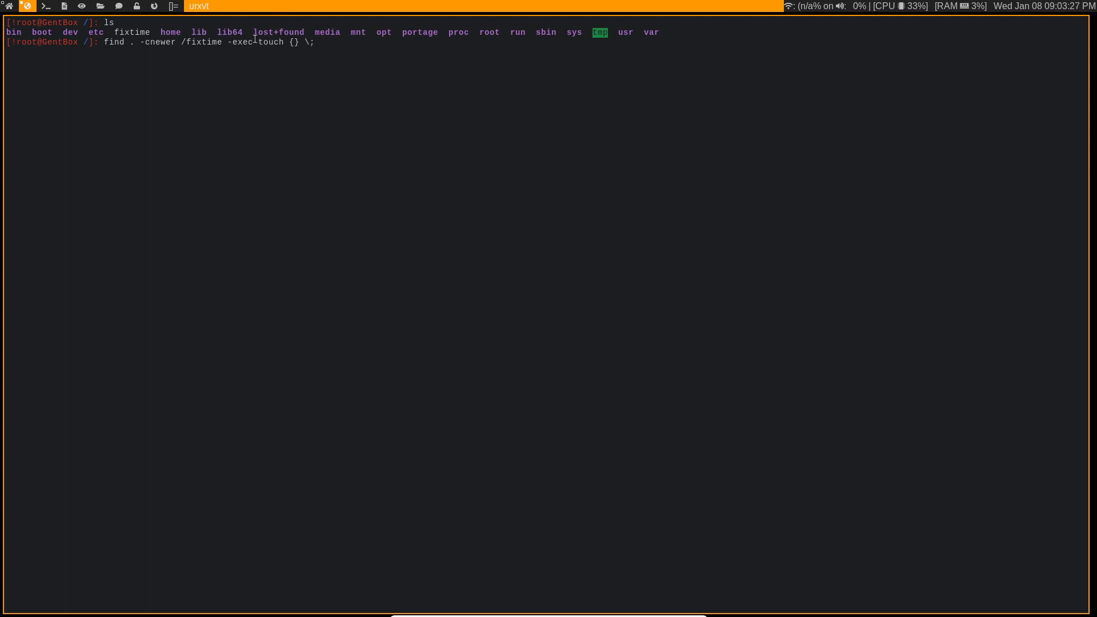